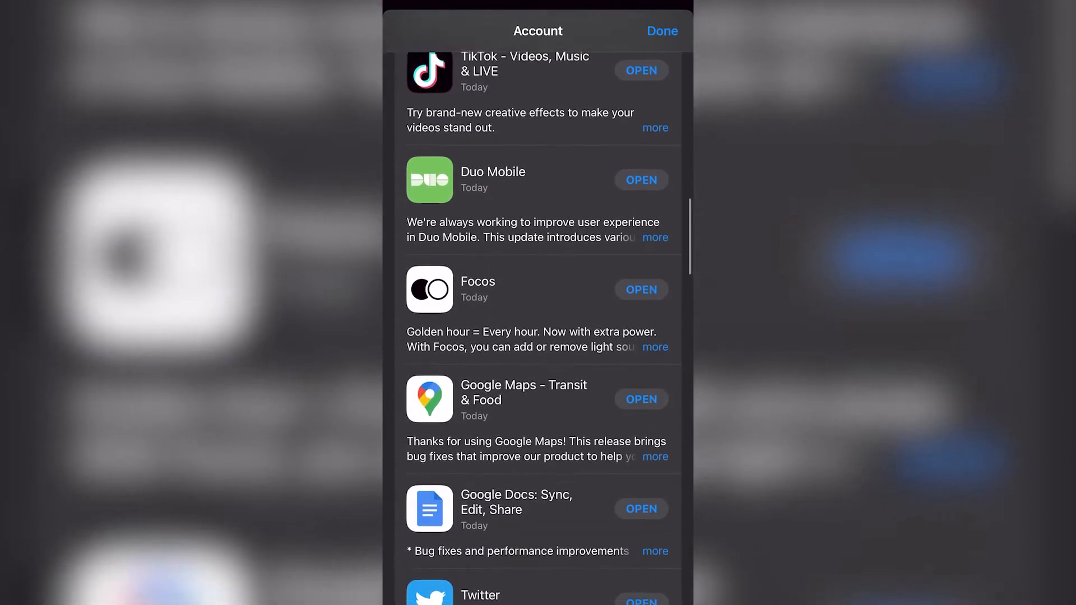
Step: Search the App Store for 'discord' and launch Discord from its store page
{"action": "scroll", "scroll_direction": "down", "scroll_amount": 3}
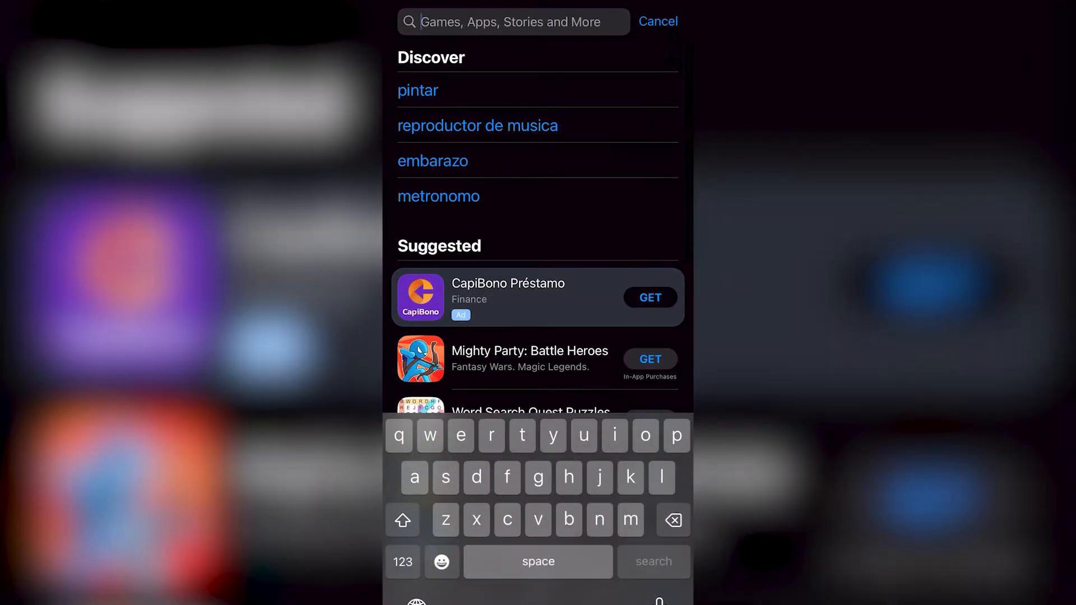
{"action": "type", "text": "discord"}
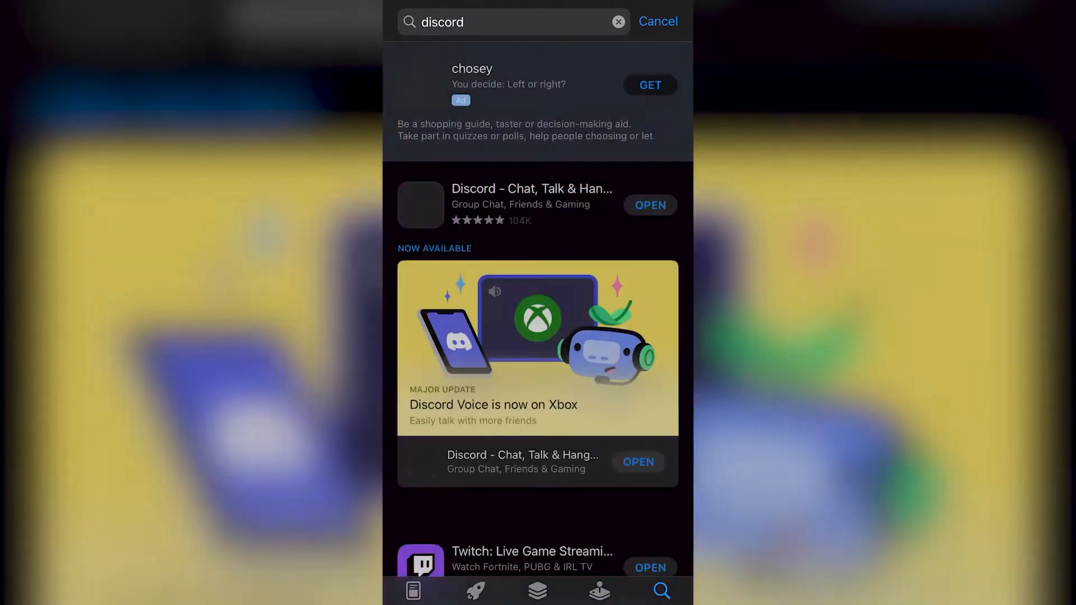
{"action": "left_click", "coordinate": [531, 188]}
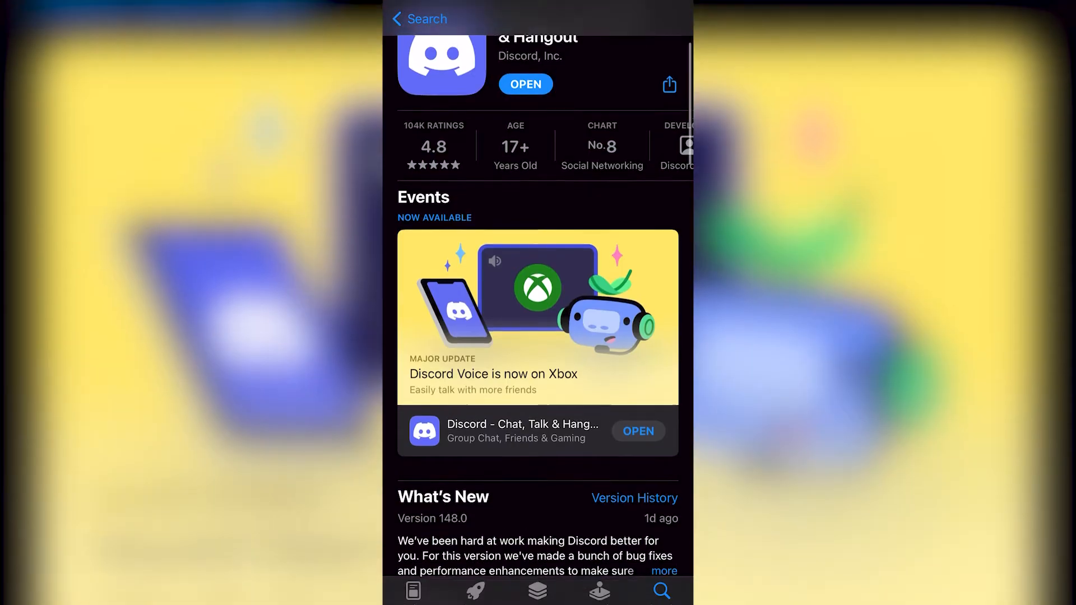
{"action": "scroll", "scroll_direction": "down", "scroll_amount": 3}
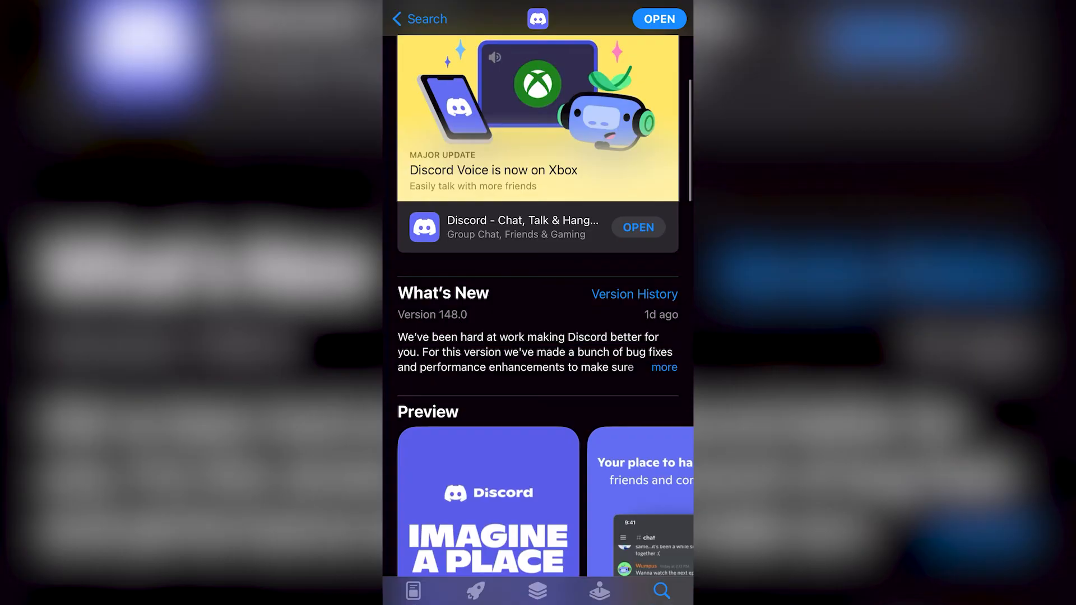
{"action": "left_click", "coordinate": [633, 294]}
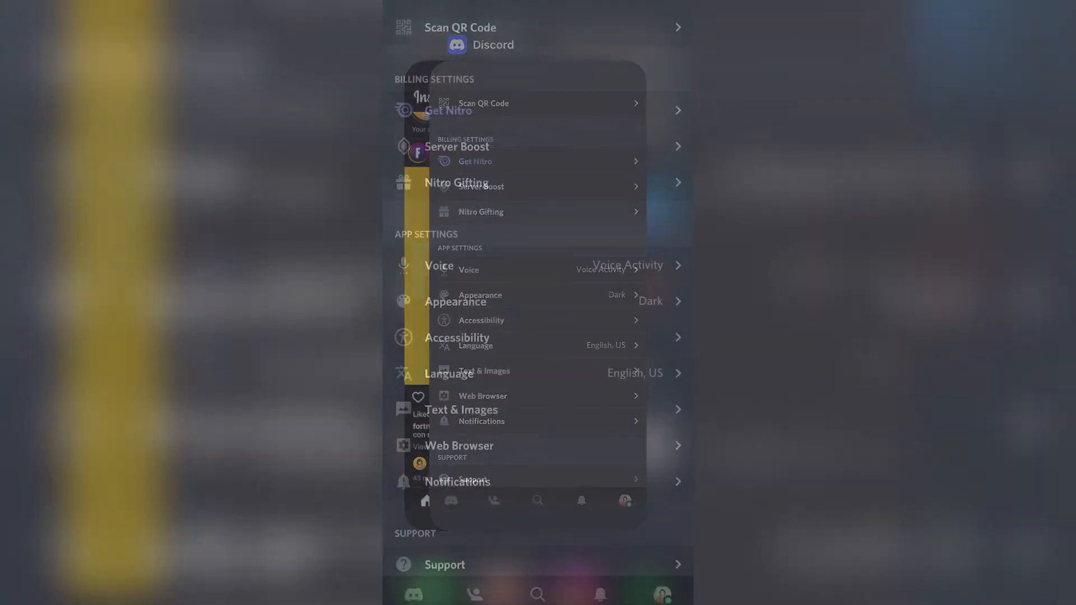
Step: Bring up the status choices (Online, Idle, Do Not Disturb, Invisible, custom) via Set Status
{"action": "scroll", "scroll_direction": "down", "scroll_amount": 3}
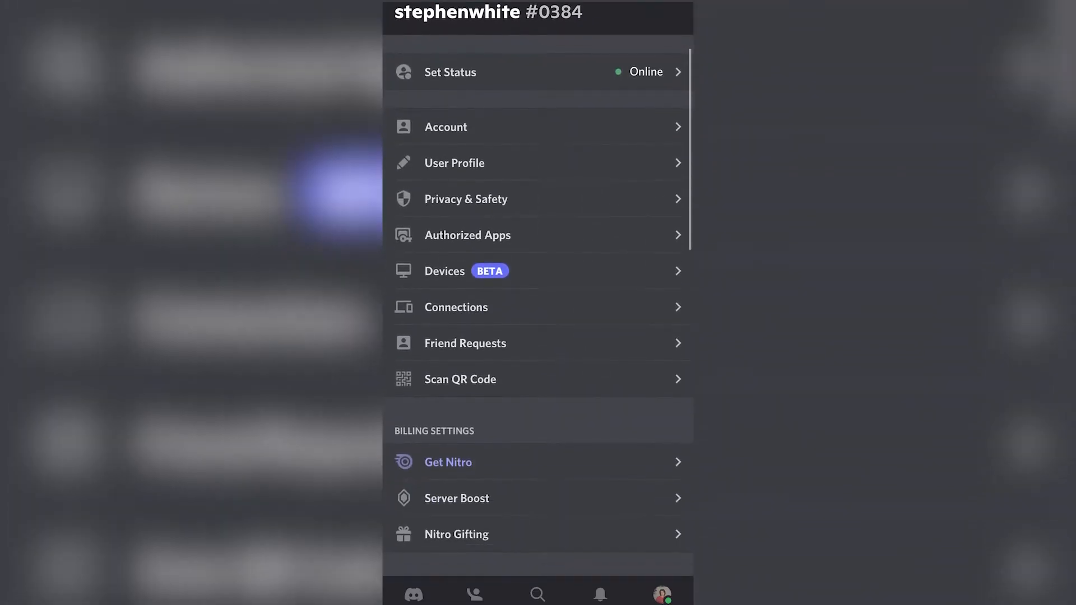
{"action": "left_click", "coordinate": [449, 72]}
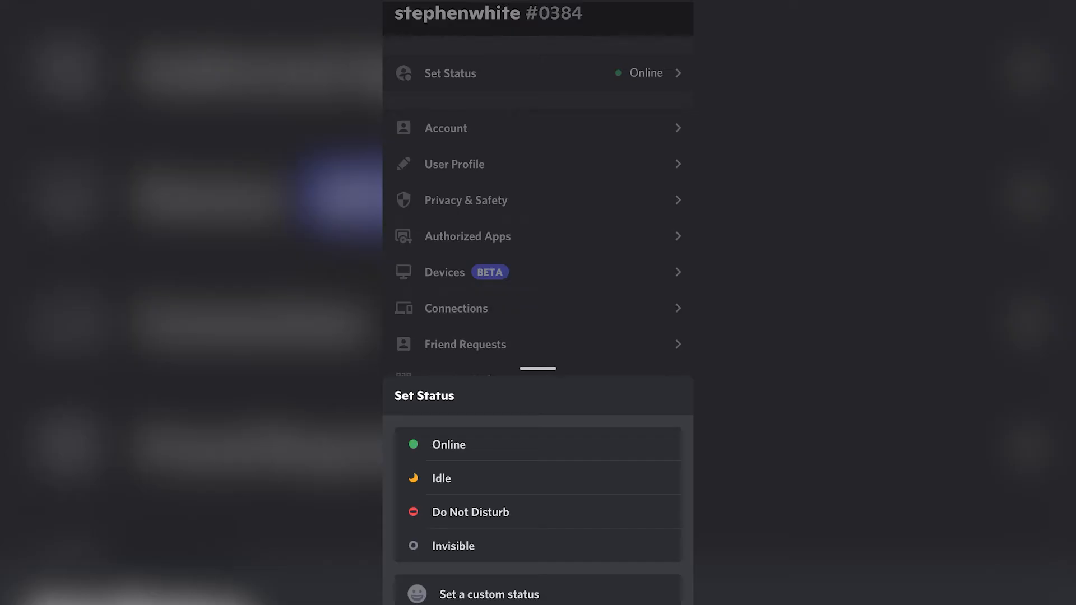
Step: Set the custom status to 'Playing Mario Kart Tour 🏎️' and save it
{"action": "left_click", "coordinate": [489, 594]}
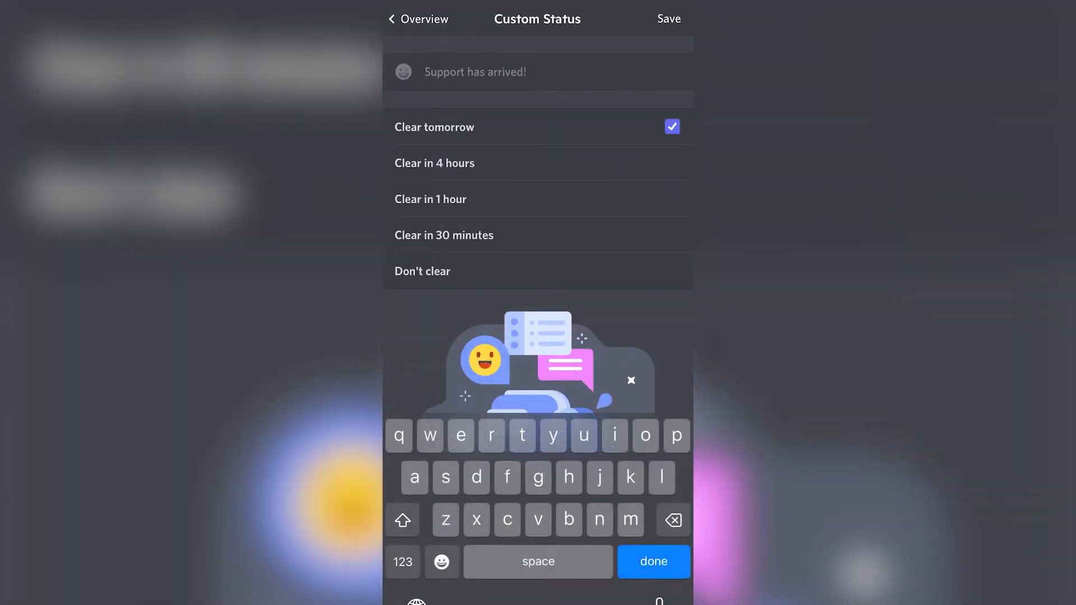
{"action": "type", "text": "Playing Mario Kart Tour 🏎️"}
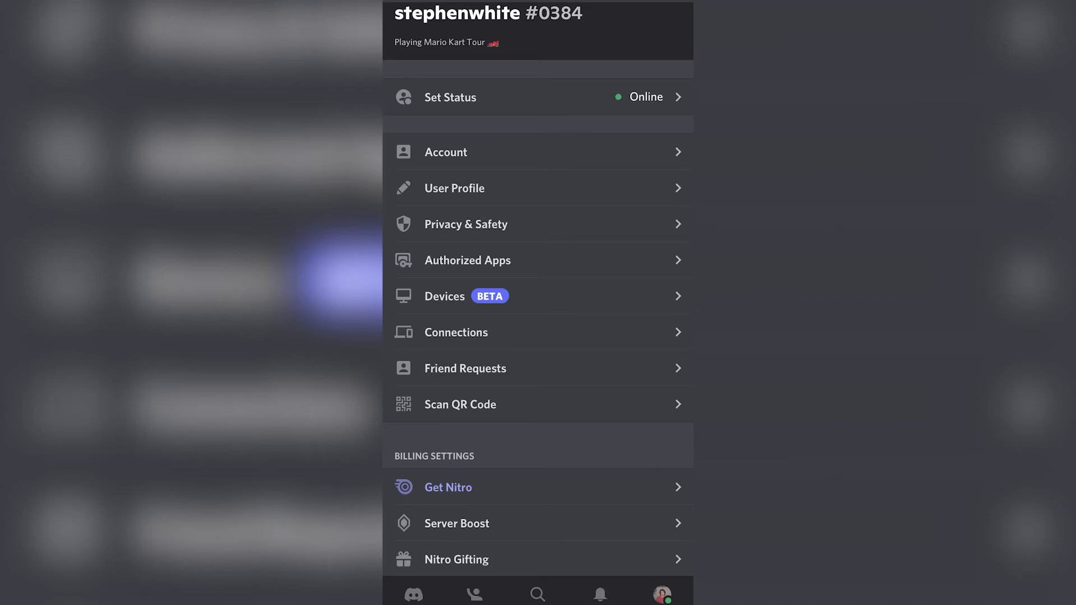
Step: In Privacy & Safety, enable 'Display current activity as a status message' and return to Overview
{"action": "left_click", "coordinate": [465, 224]}
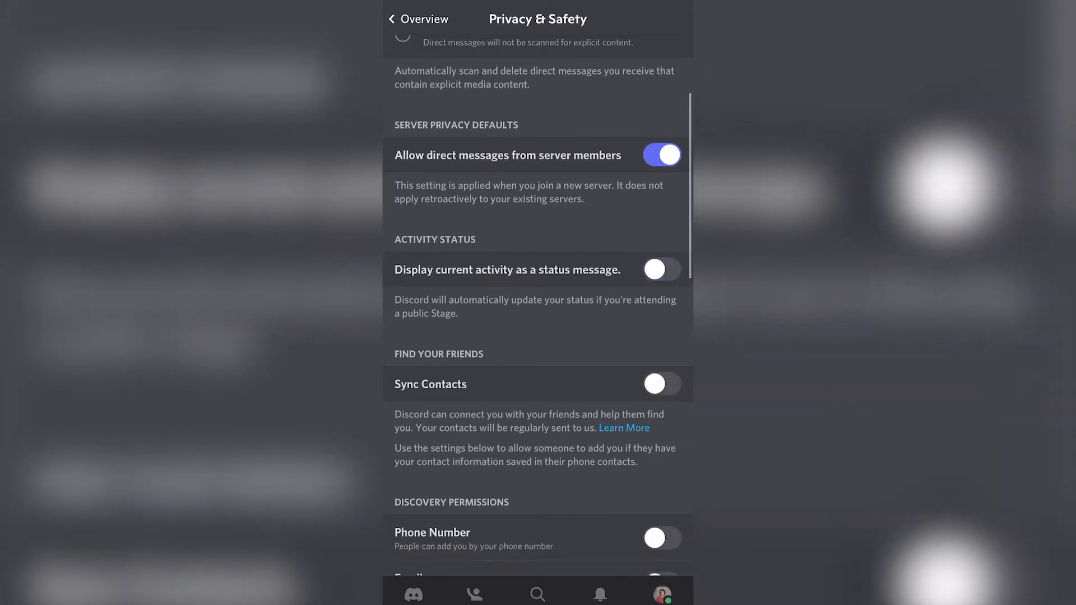
{"action": "left_click", "coordinate": [661, 270]}
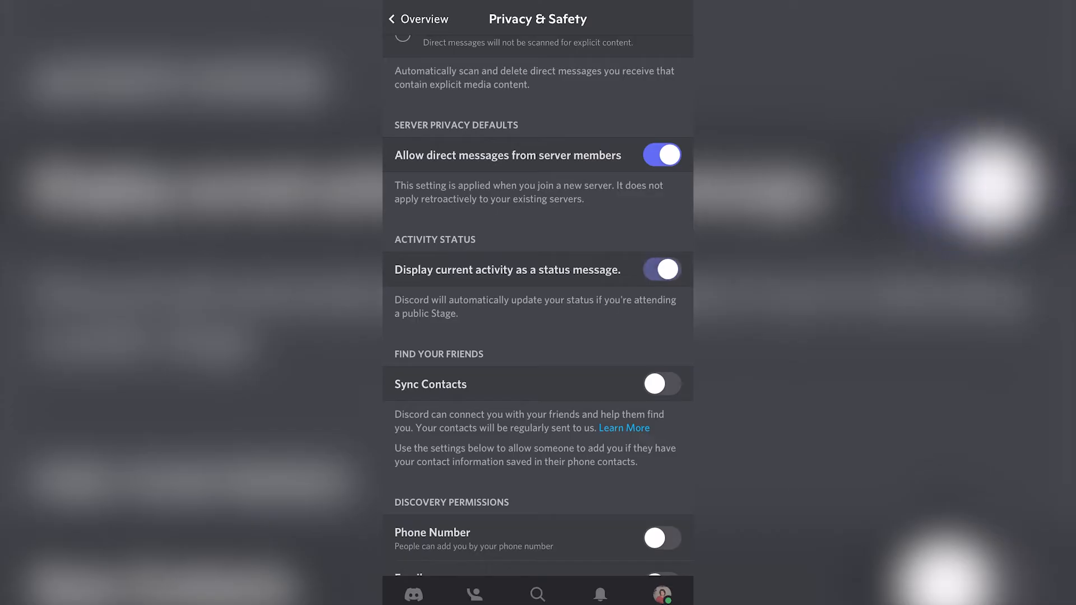
{"action": "left_click", "coordinate": [417, 19]}
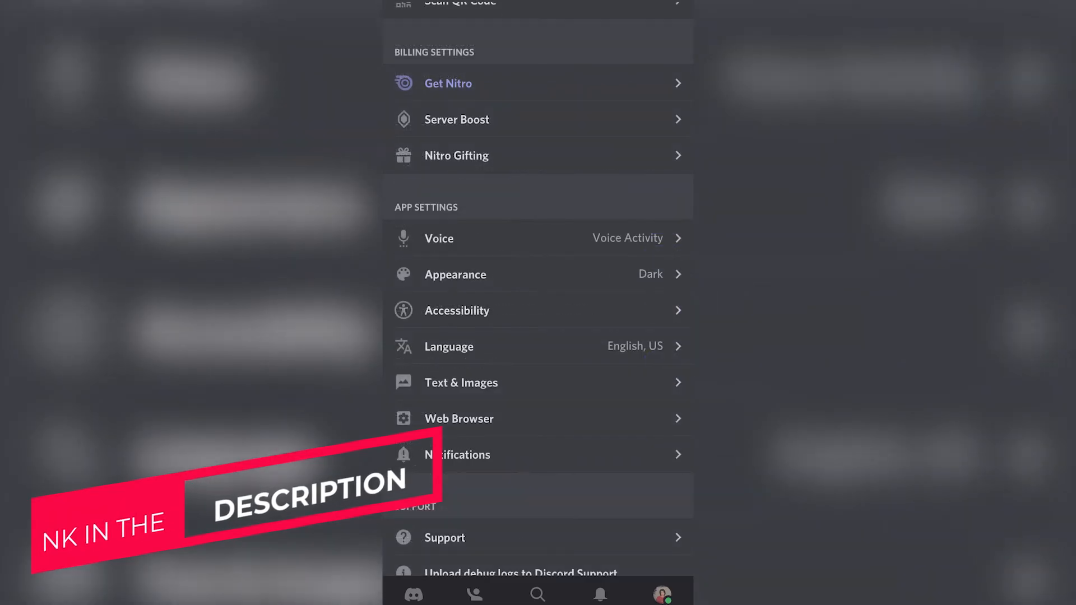
{"action": "left_click", "coordinate": [456, 310]}
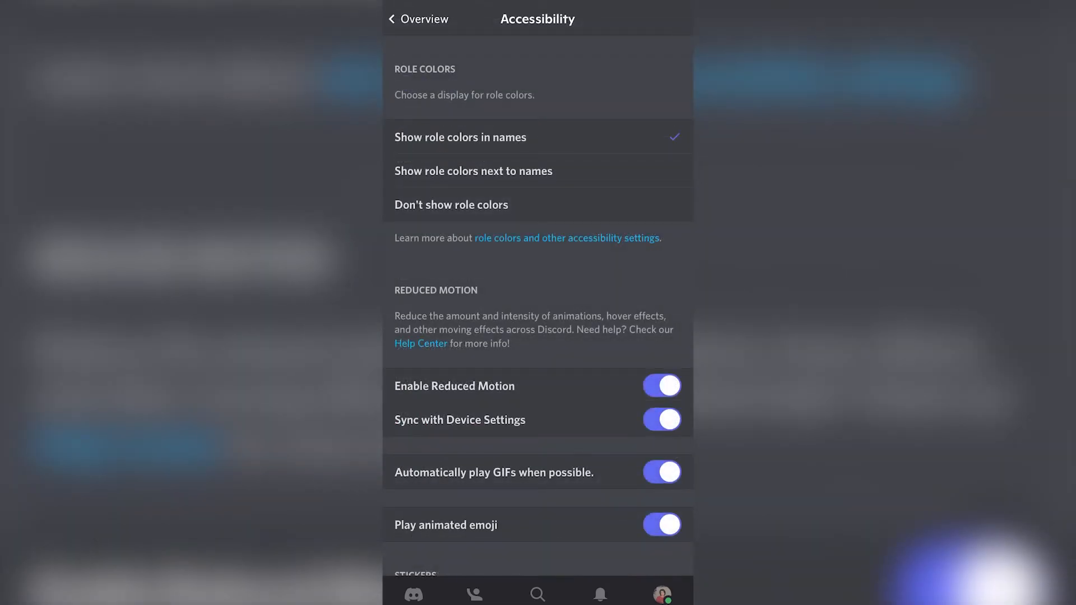
{"action": "scroll", "scroll_direction": "down", "scroll_amount": 3}
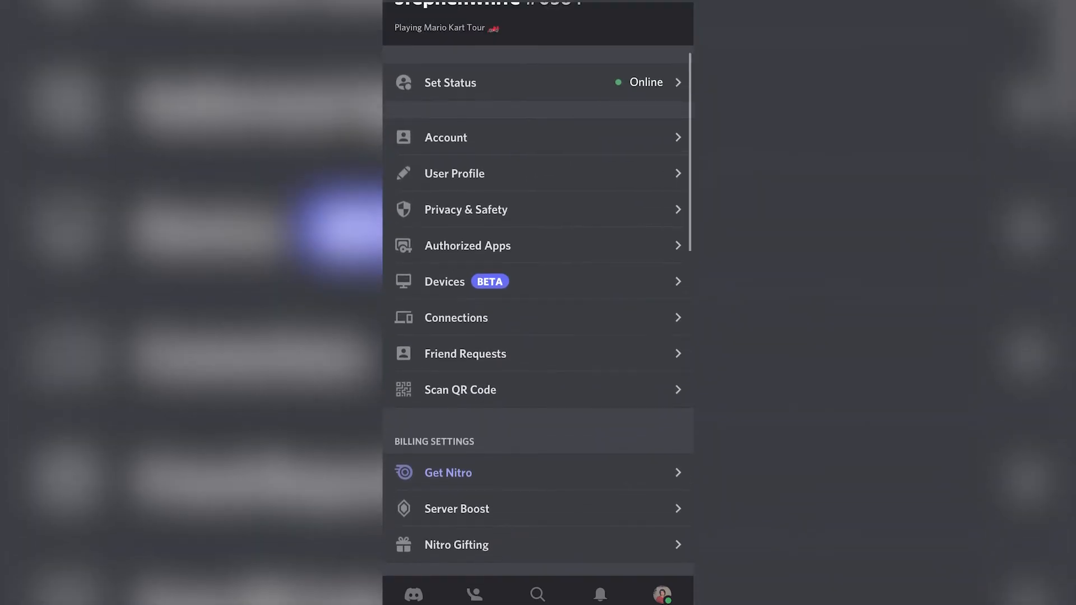
Step: View Authorized Apps, then reopen the custom status editor showing 'Playing Mario Kart Tour'
{"action": "left_click", "coordinate": [467, 245]}
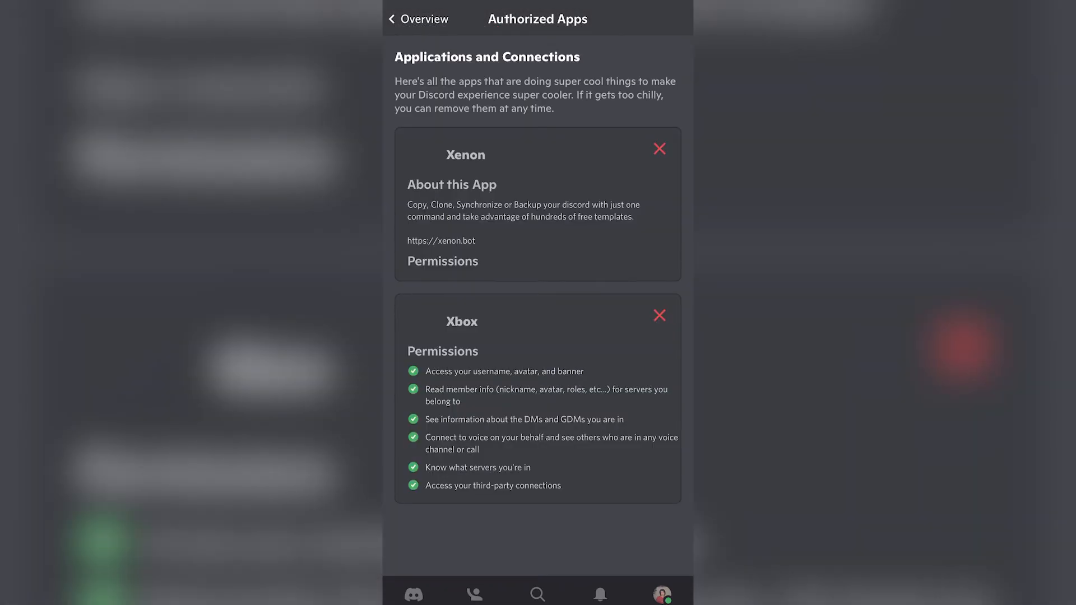
{"action": "left_click", "coordinate": [418, 19]}
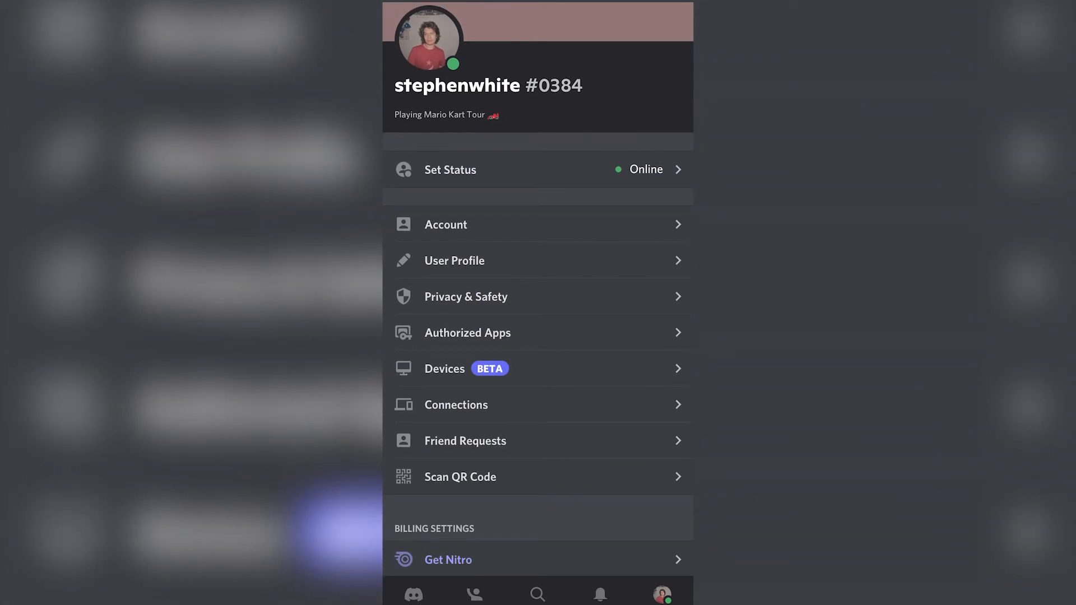
{"action": "scroll", "scroll_direction": "down", "scroll_amount": 3}
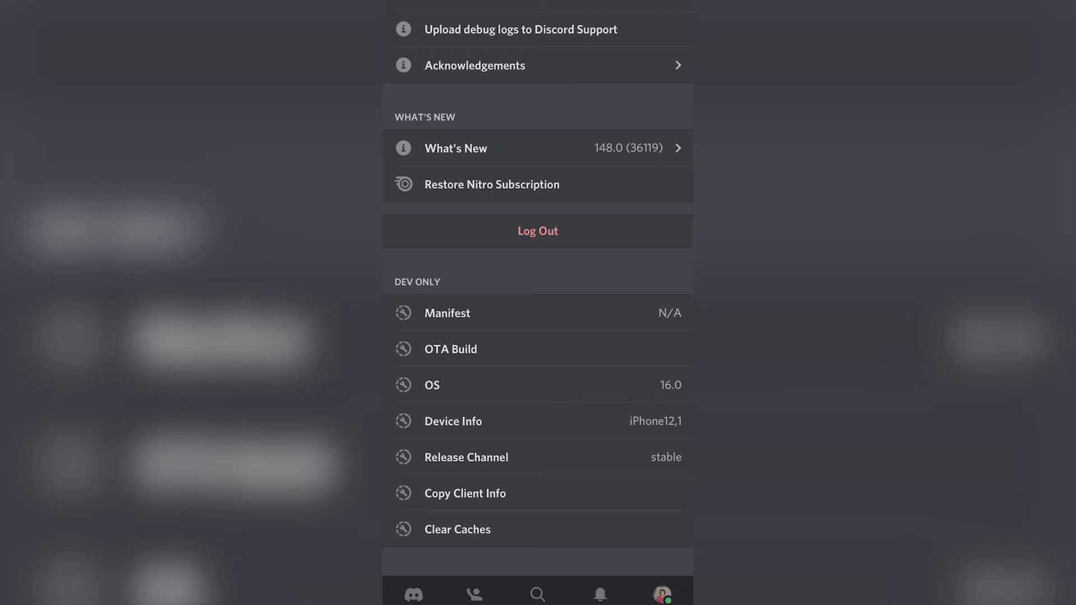
{"action": "scroll", "scroll_direction": "down", "scroll_amount": 3}
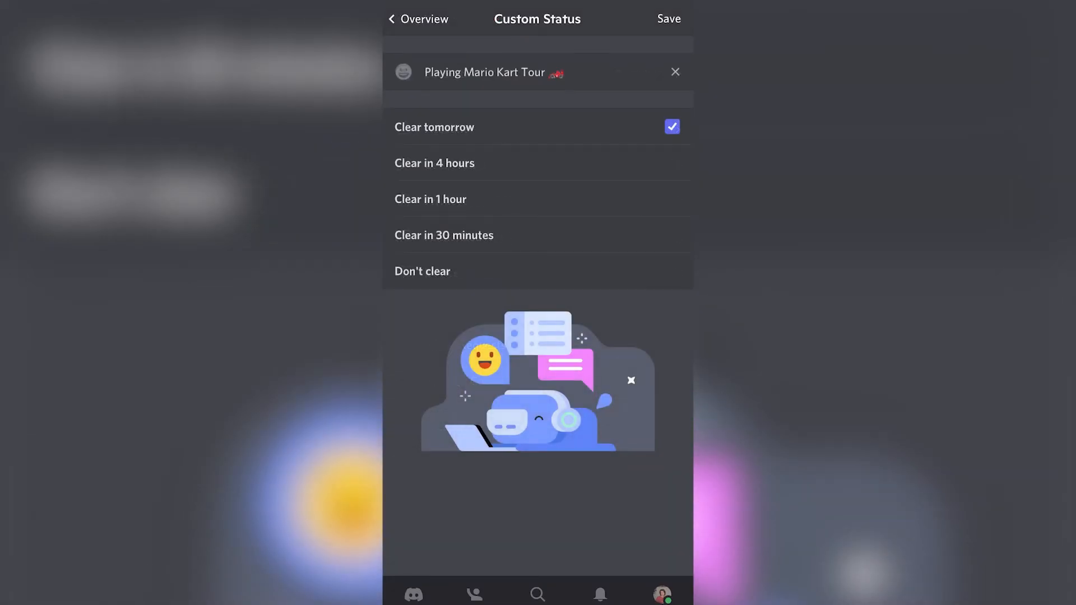
Step: Switch to the Friends tab listing one offline friend
{"action": "left_click", "coordinate": [416, 19]}
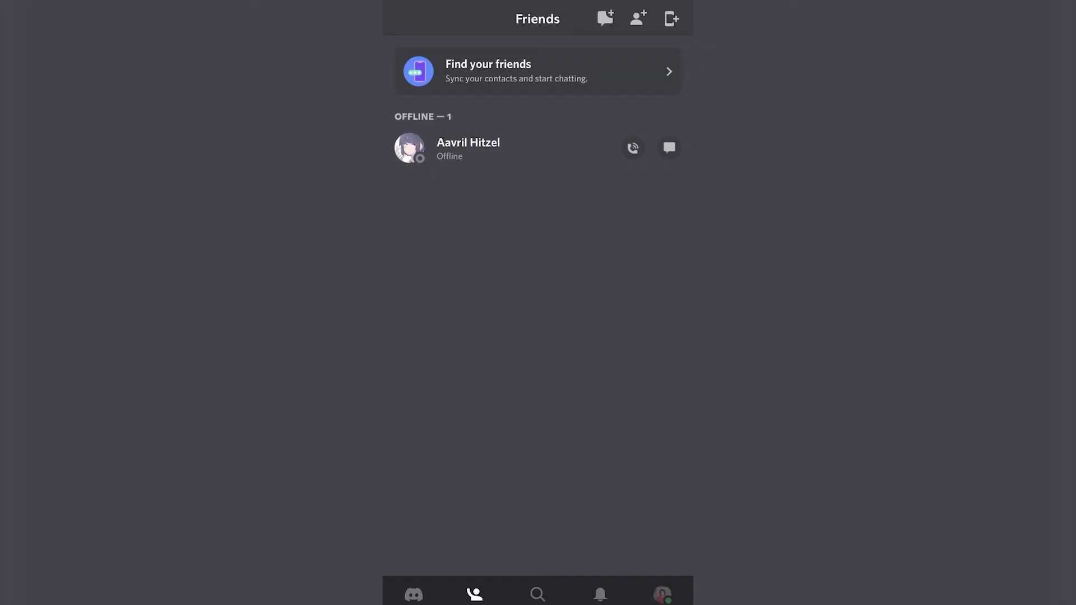
Step: Return to the profile settings showing Online with the 'Playing Mario Kart Tour' status
{"action": "left_click", "coordinate": [661, 594]}
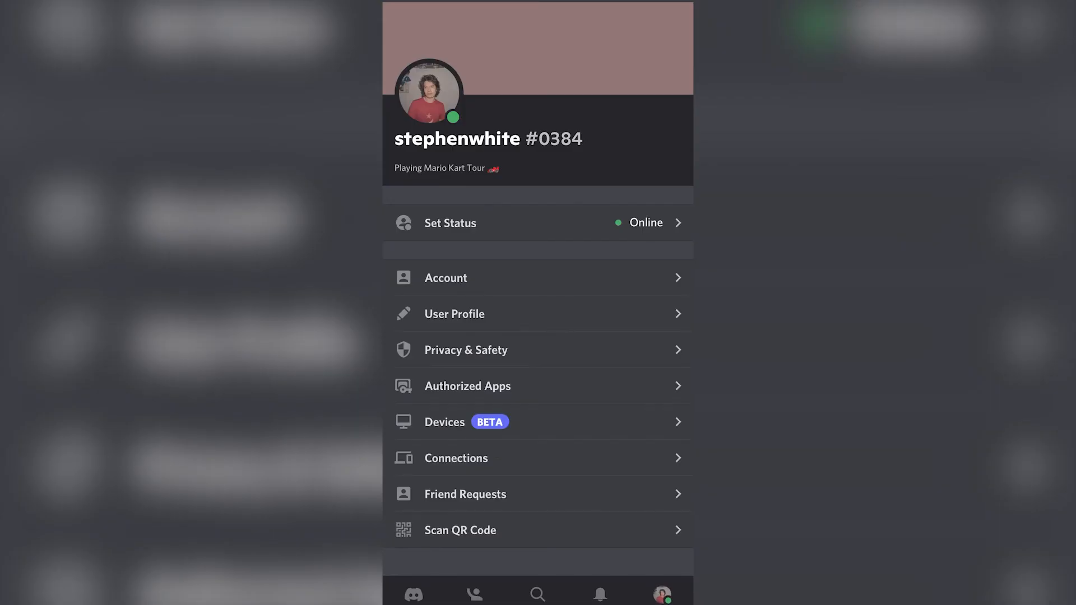
{"action": "scroll", "scroll_direction": "down", "scroll_amount": 3}
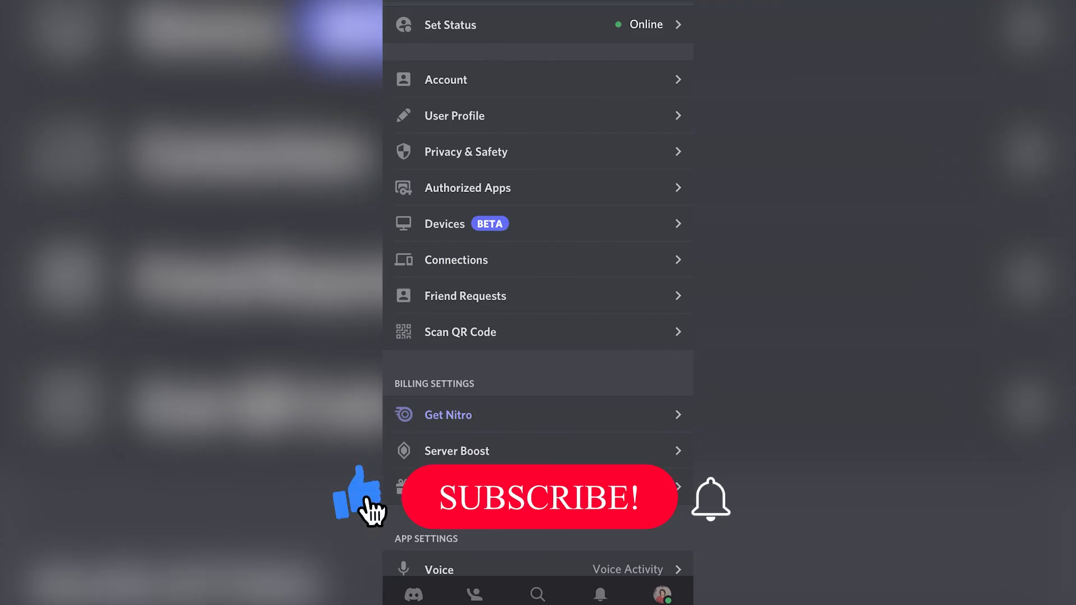
{"action": "left_click", "coordinate": [537, 496]}
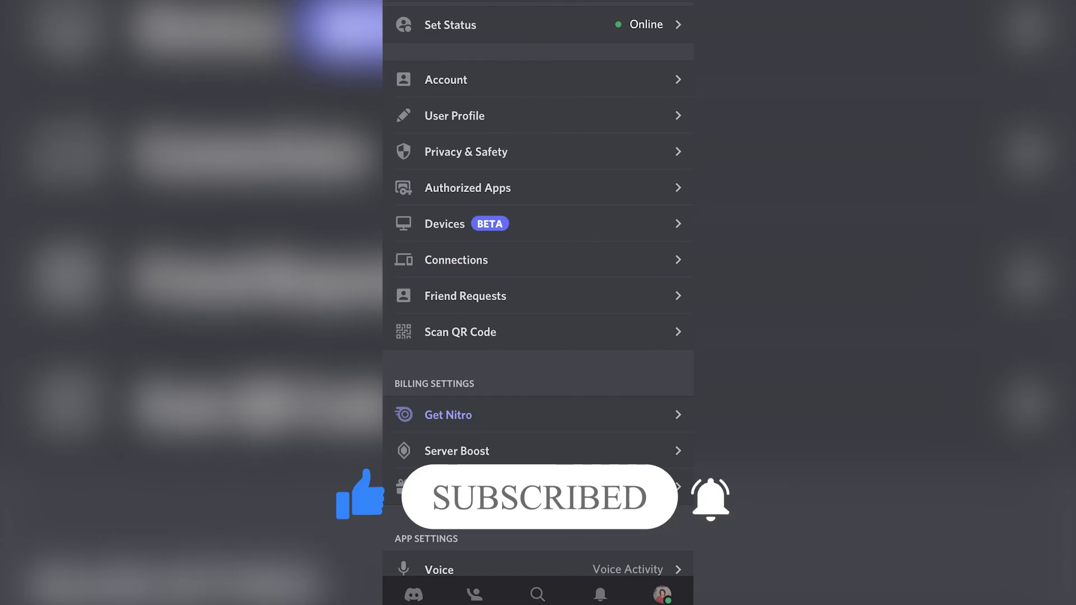